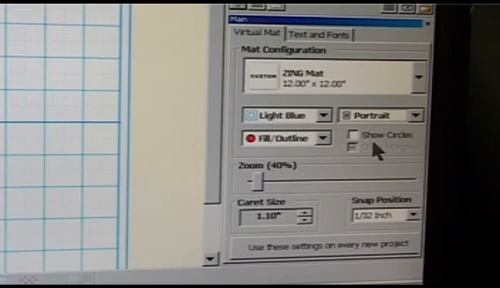
# Choose the COOPBLACK font from the Installed Fonts list for a new text group
pyautogui.click(318, 33)
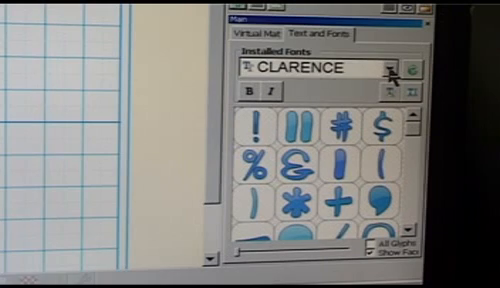
pyautogui.click(389, 68)
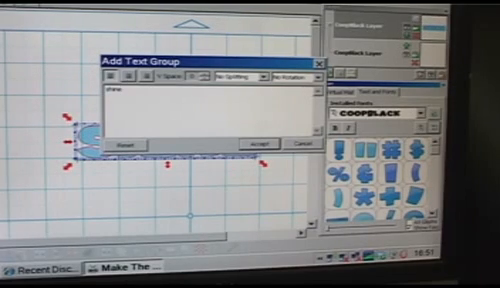
# Set the text group to Split by Glyphs and accept to place shine's letters
pyautogui.click(253, 142)
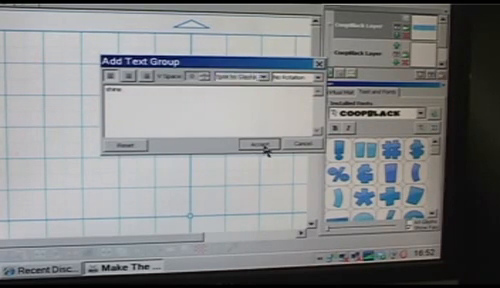
pyautogui.click(258, 144)
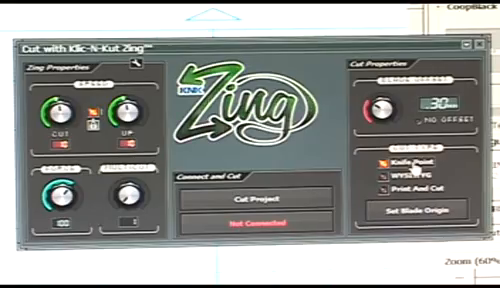
# Tick Knife Point as the cut type in the Zing cutting window
pyautogui.click(413, 205)
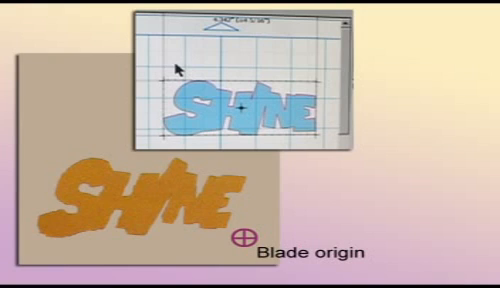
# Right-click the welded SHINE design for its context menu
pyautogui.rightClick(178, 67)
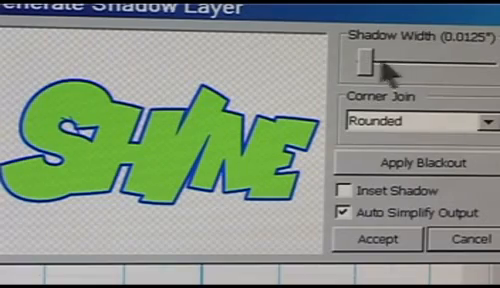
# Widen the shadow to 0.1675" with rounded corners and accept it
pyautogui.moveTo(365, 63); pyautogui.dragTo(390, 63)
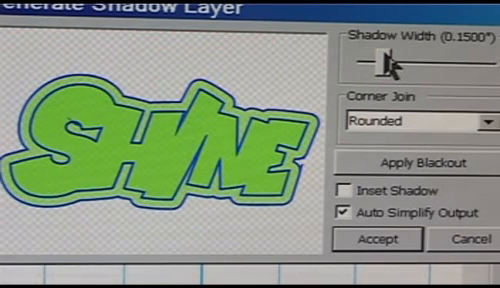
pyautogui.moveTo(395, 62); pyautogui.dragTo(415, 62)
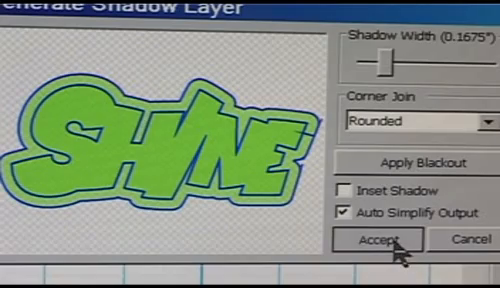
pyautogui.click(396, 240)
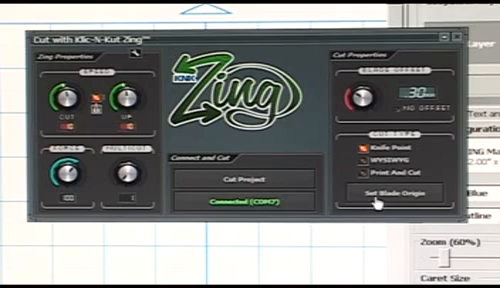
# Set the blade origin for the Zing cutter
pyautogui.click(394, 192)
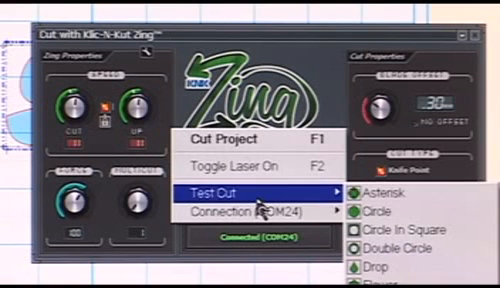
# Show the Test Cut shapes such as Asterisk and Circle in the Zing menu
pyautogui.click(250, 190)
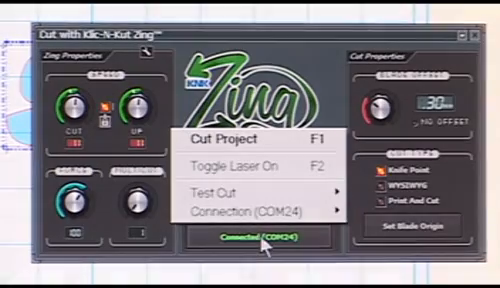
pyautogui.moveTo(230, 193)
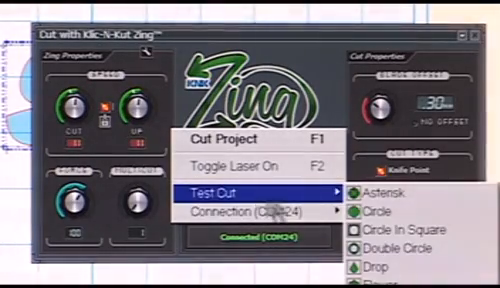